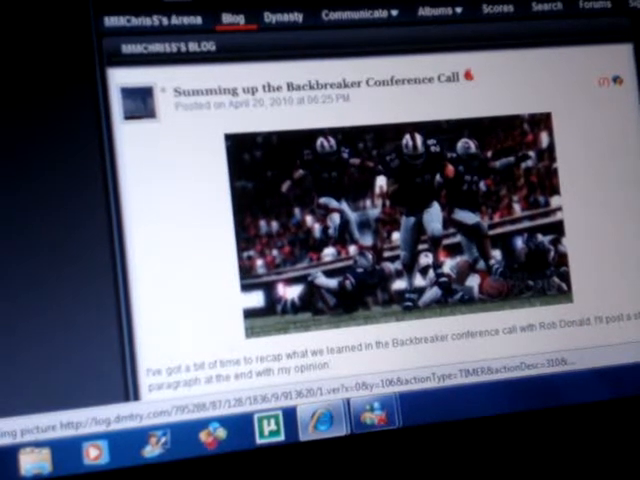
pyautogui.scroll(-3)
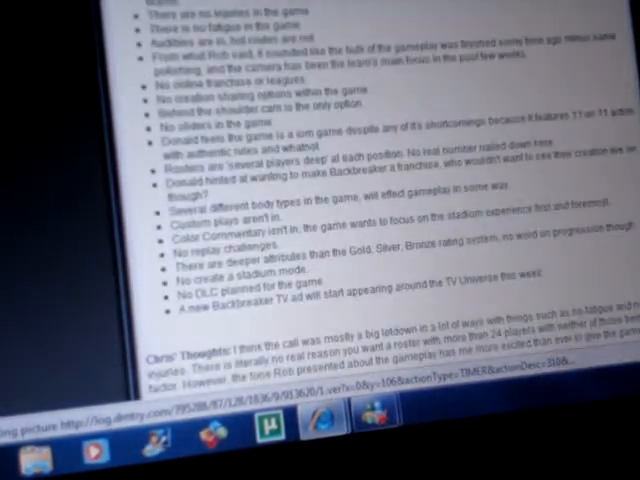